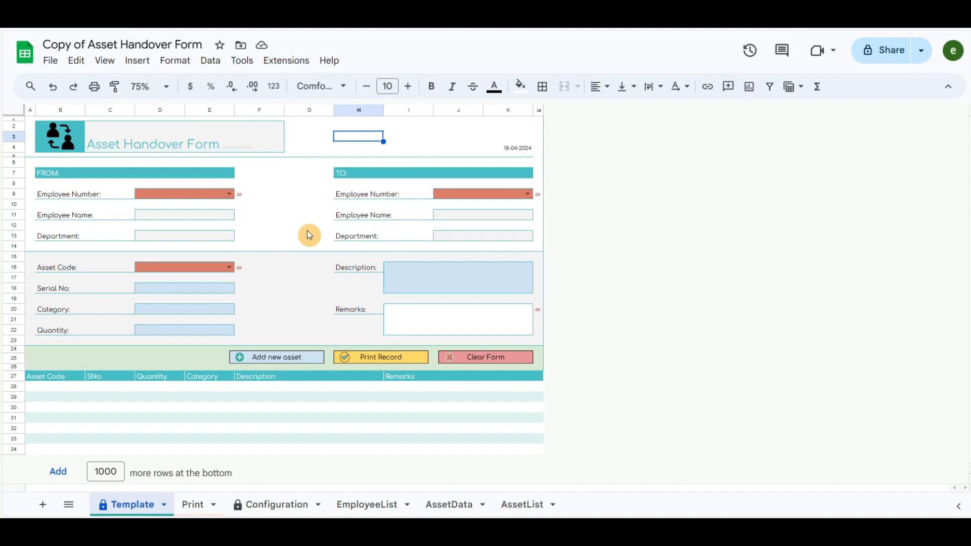
{"action": "mouse_move", "coordinate": [88, 198]}
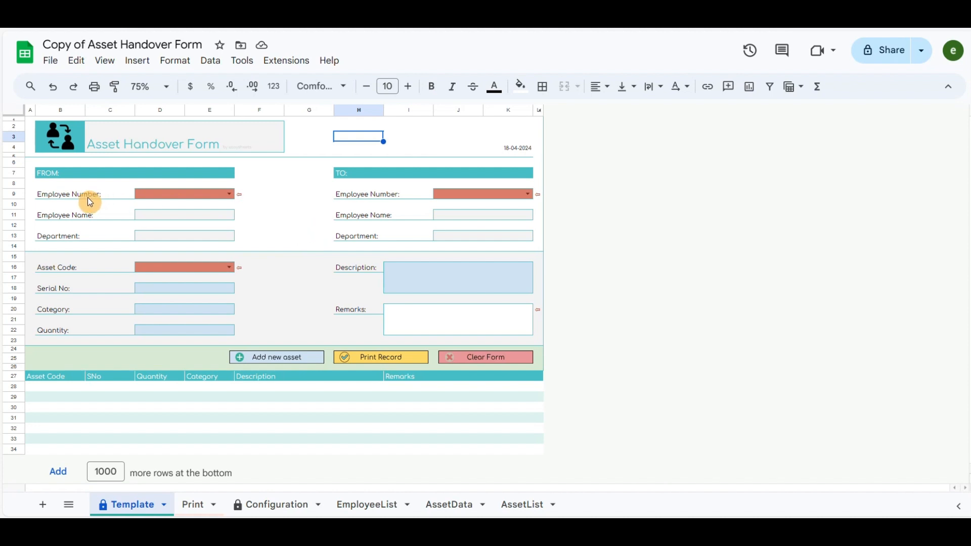
{"action": "mouse_move", "coordinate": [149, 174]}
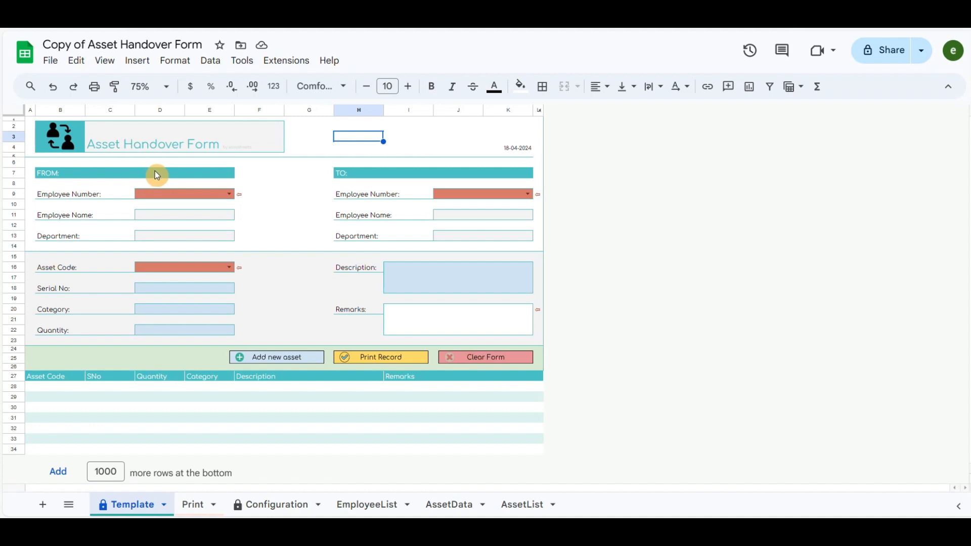
{"action": "mouse_move", "coordinate": [375, 188]}
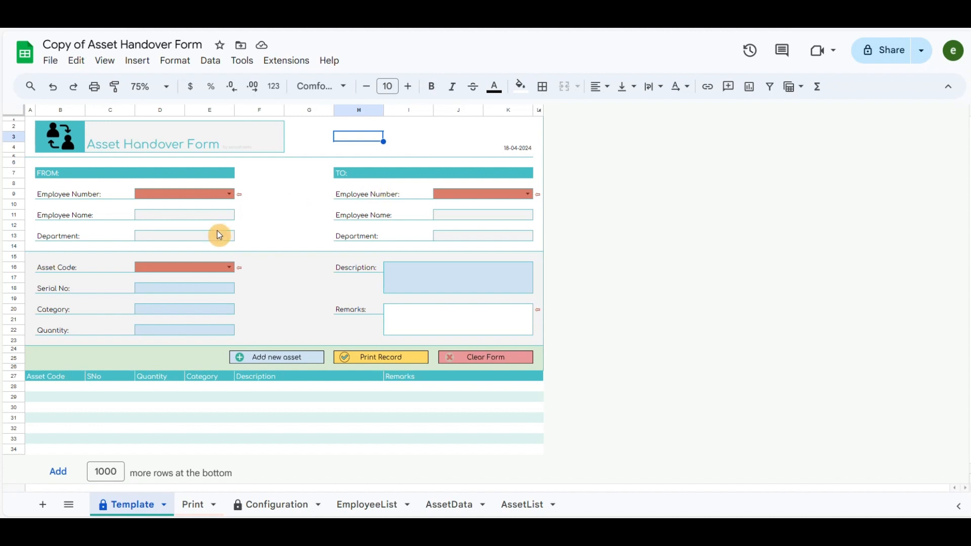
{"action": "mouse_move", "coordinate": [65, 276]}
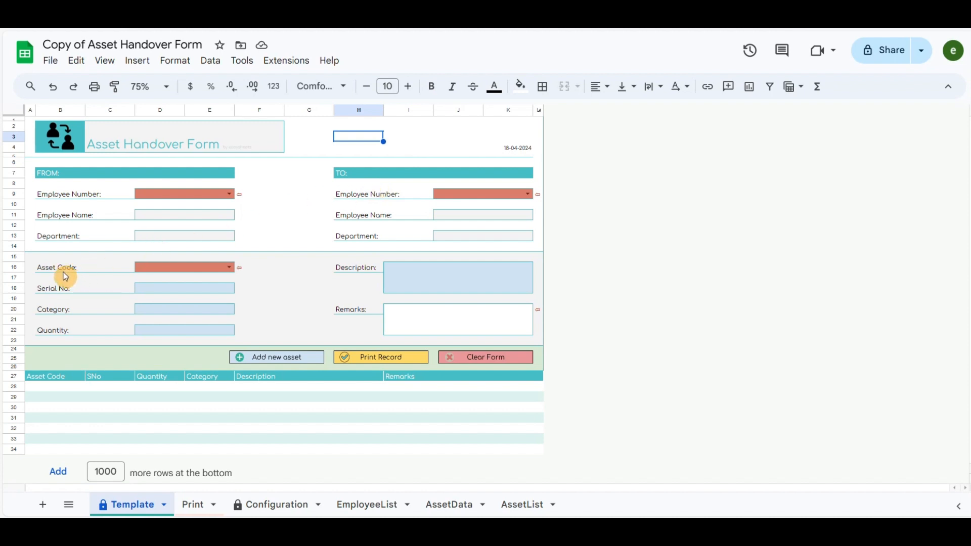
{"action": "mouse_move", "coordinate": [69, 308]}
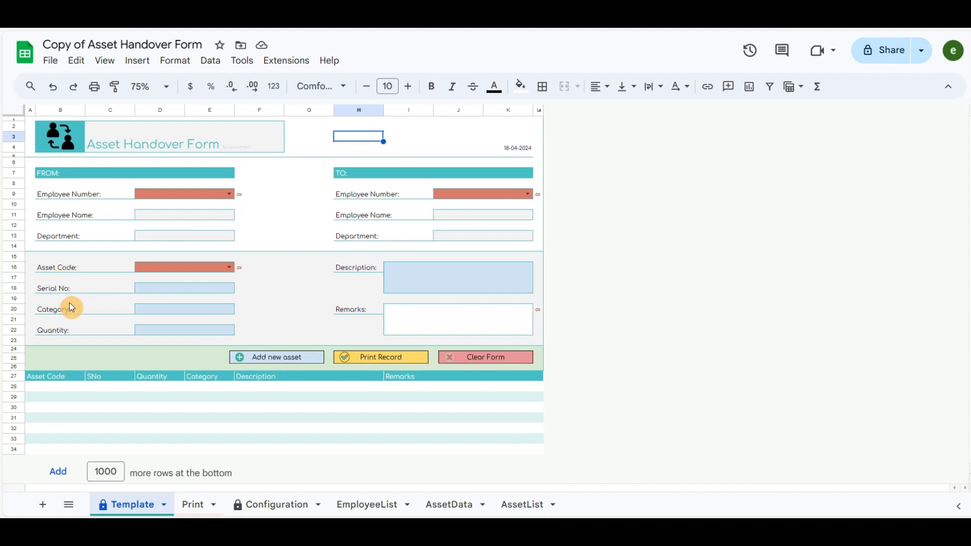
{"action": "mouse_move", "coordinate": [69, 344]}
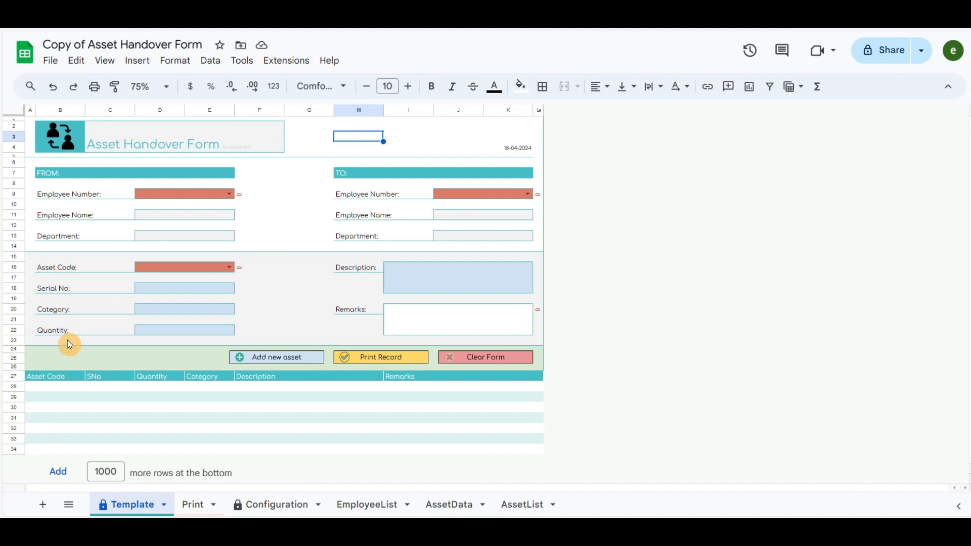
{"action": "mouse_move", "coordinate": [450, 327]}
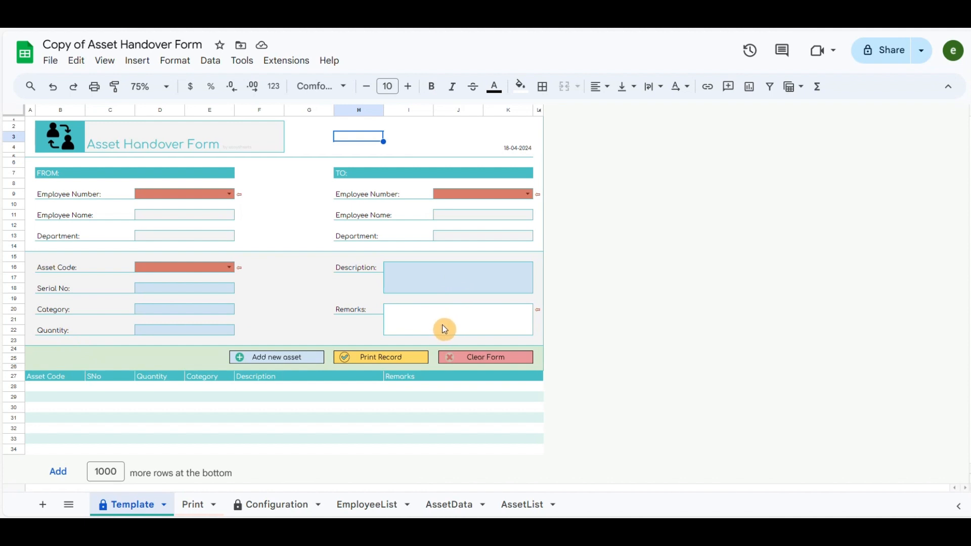
{"action": "mouse_move", "coordinate": [276, 357]}
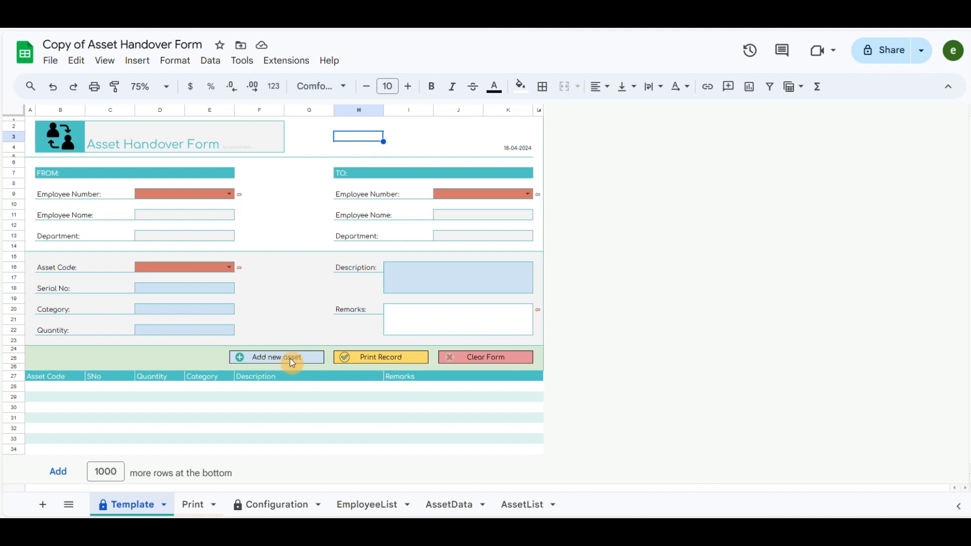
{"action": "mouse_move", "coordinate": [485, 358]}
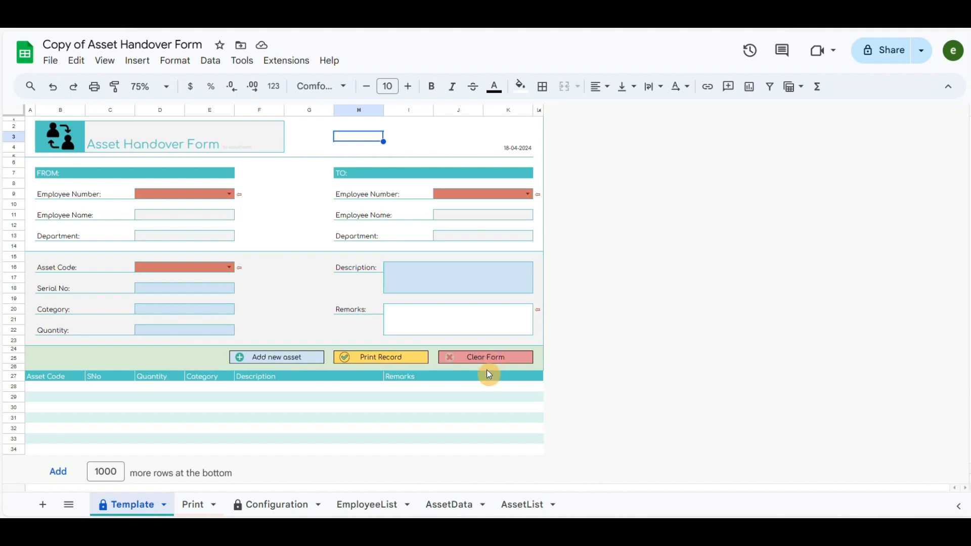
{"action": "mouse_move", "coordinate": [383, 379]}
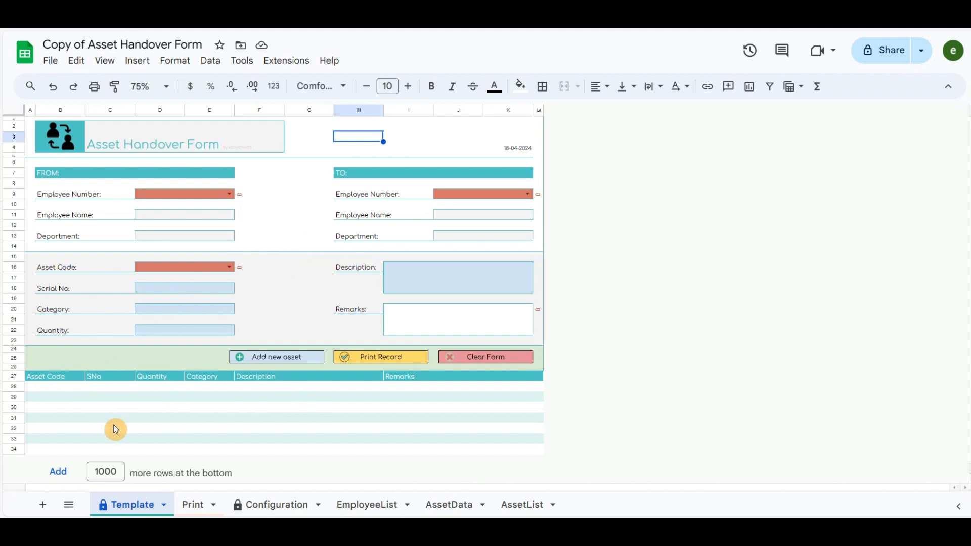
{"action": "mouse_move", "coordinate": [157, 409]}
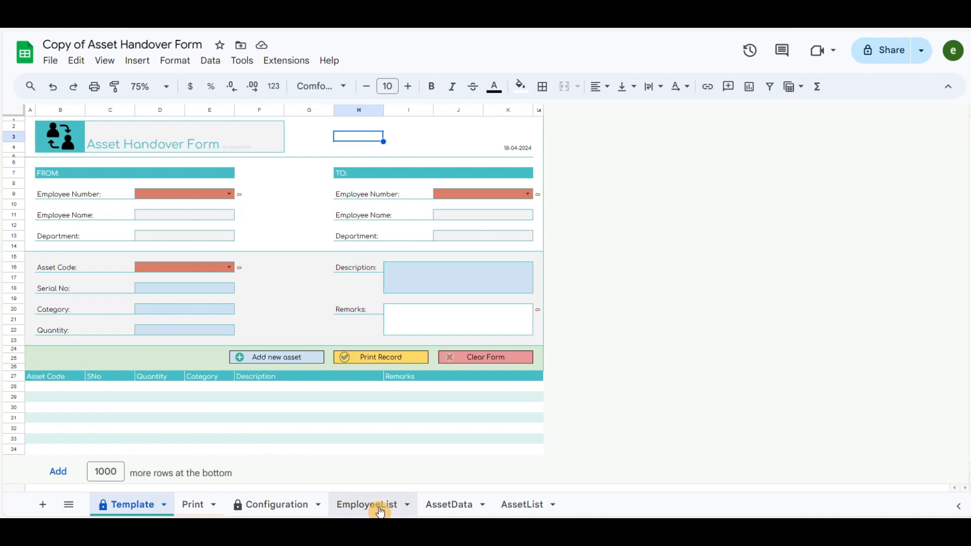
{"action": "left_click", "coordinate": [367, 505]}
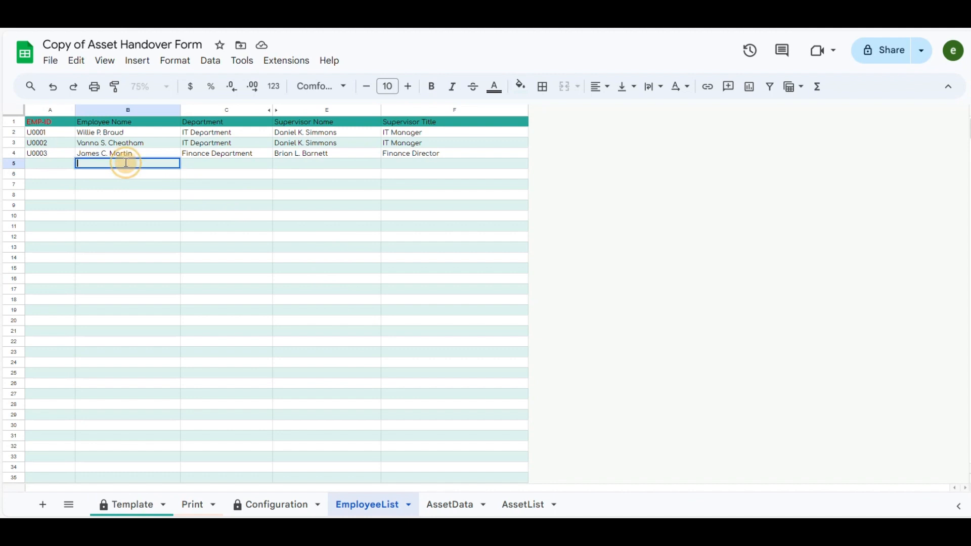
{"action": "type", "text": "IT manager"}
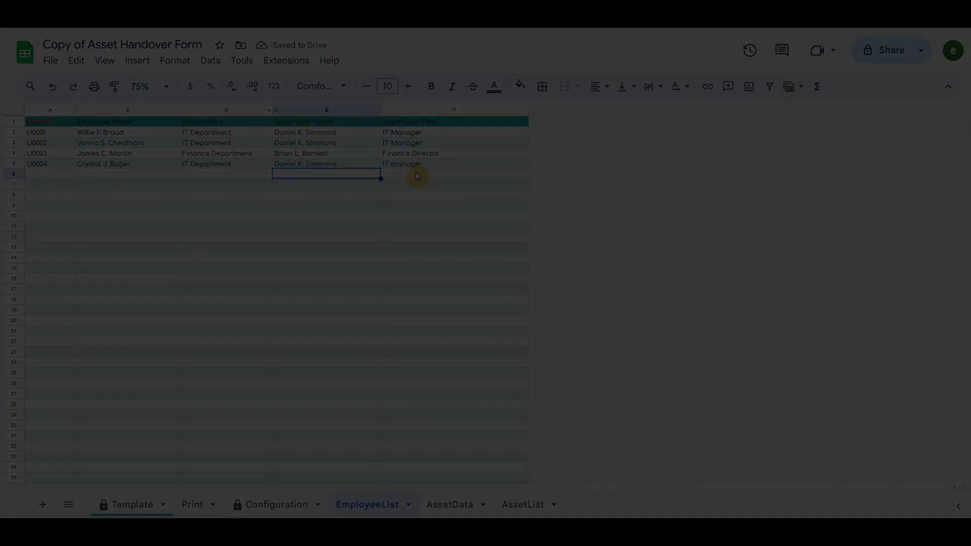
{"action": "left_click", "coordinate": [522, 504]}
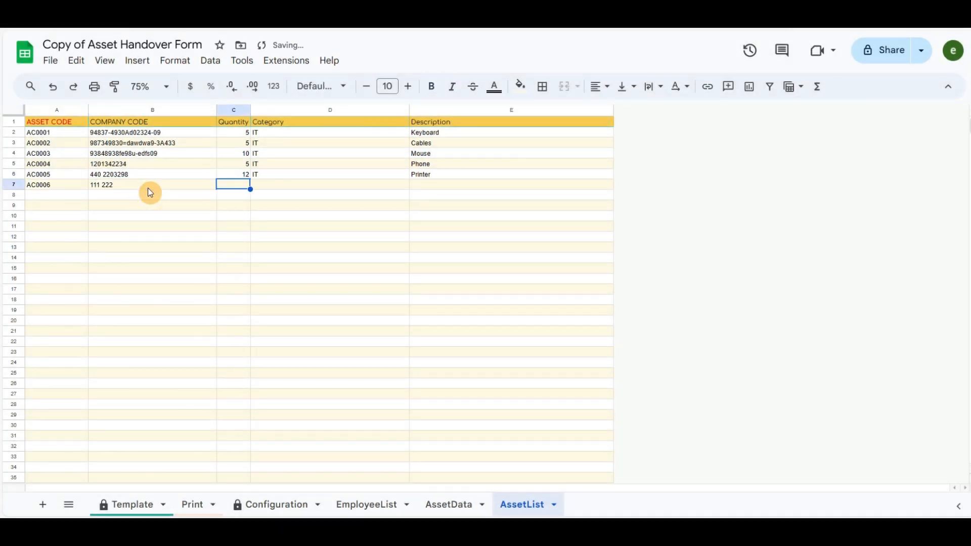
{"action": "type", "text": "Mobile phones"}
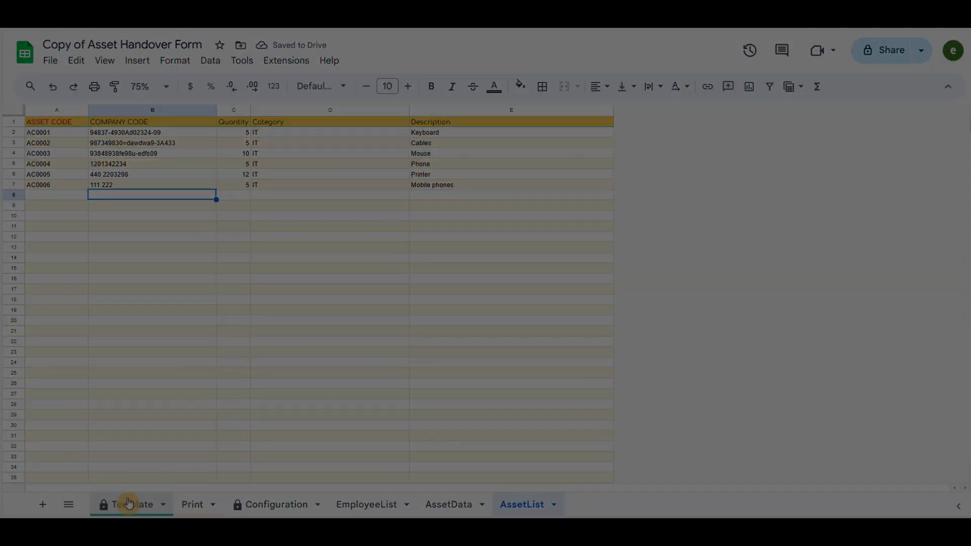
Review the AssetData, Configuration and EmployeeList sheets, then return to the Template handover form.
{"action": "left_click", "coordinate": [448, 504]}
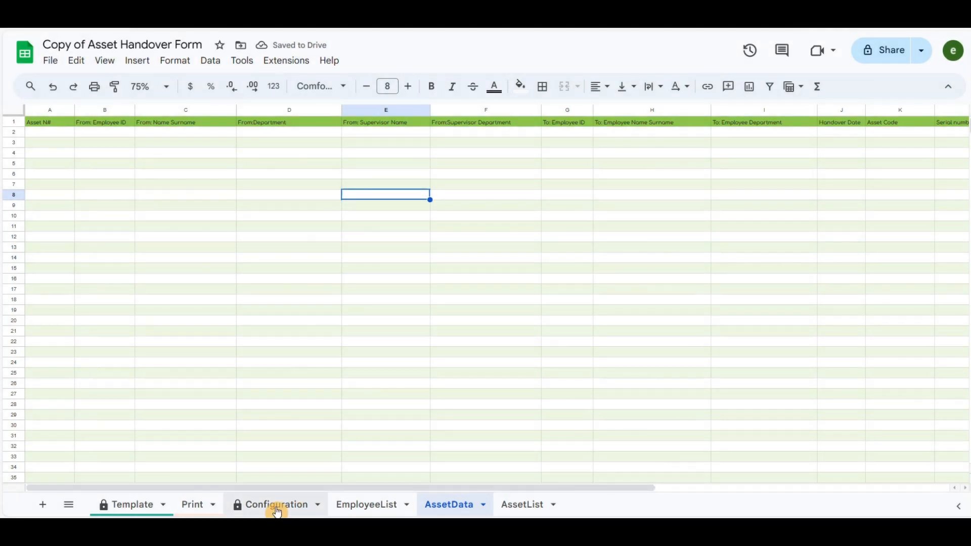
{"action": "left_click", "coordinate": [276, 504]}
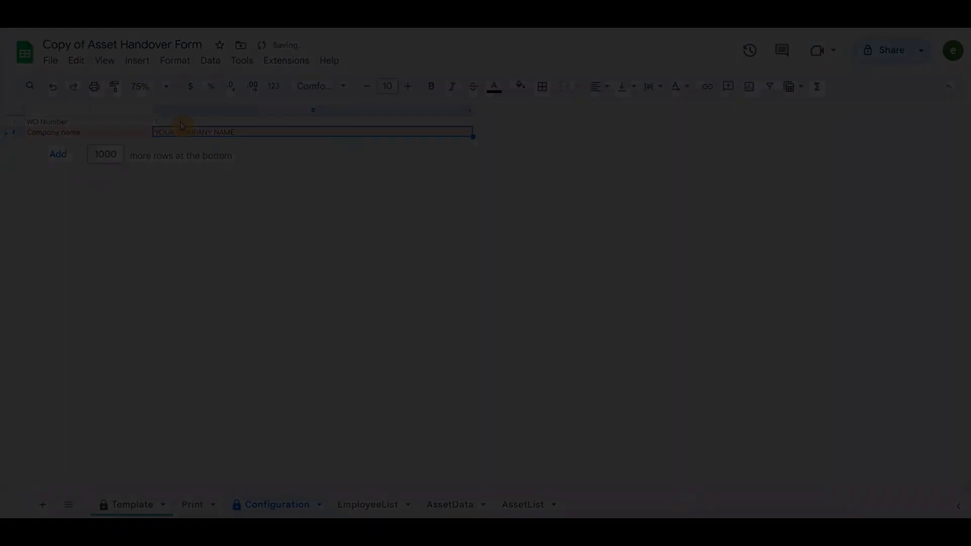
{"action": "left_click", "coordinate": [132, 505]}
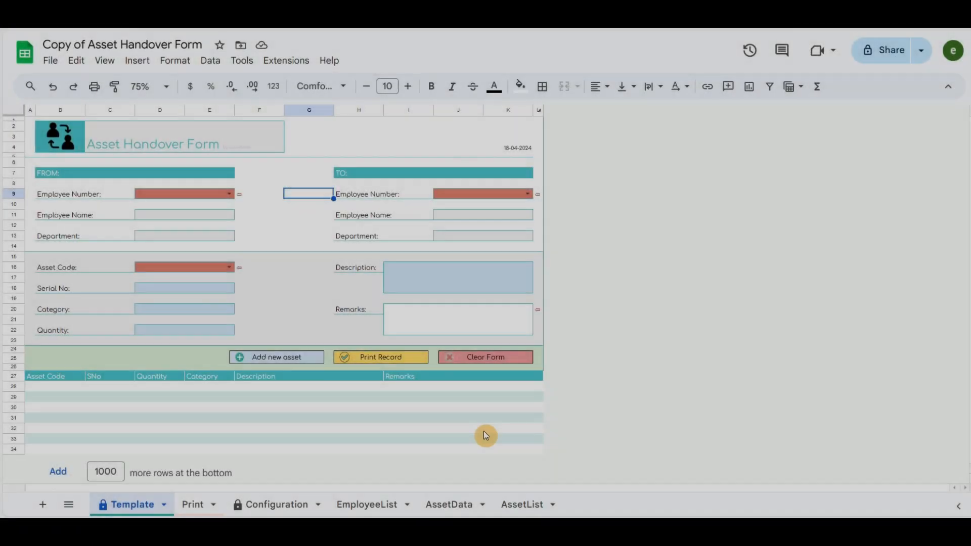
{"action": "left_click", "coordinate": [366, 505]}
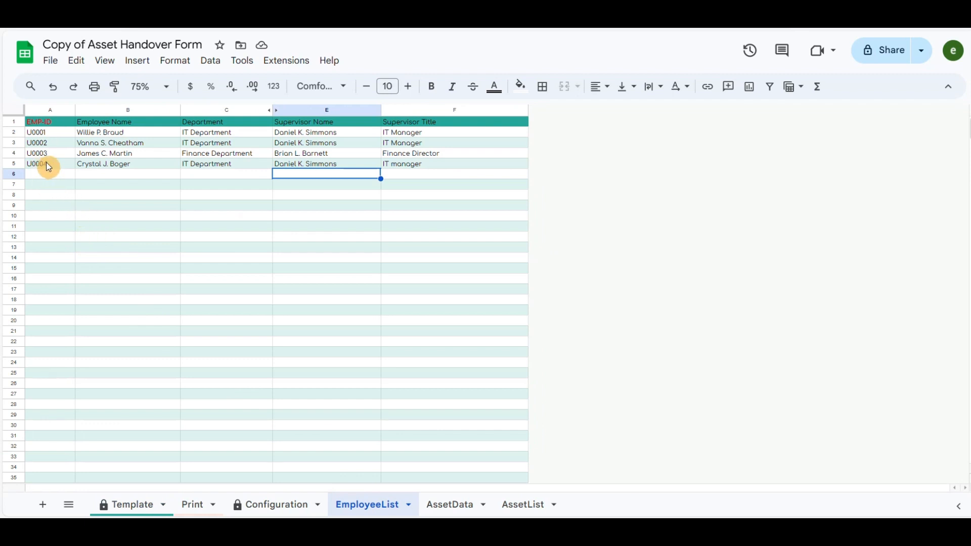
{"action": "left_click", "coordinate": [132, 504]}
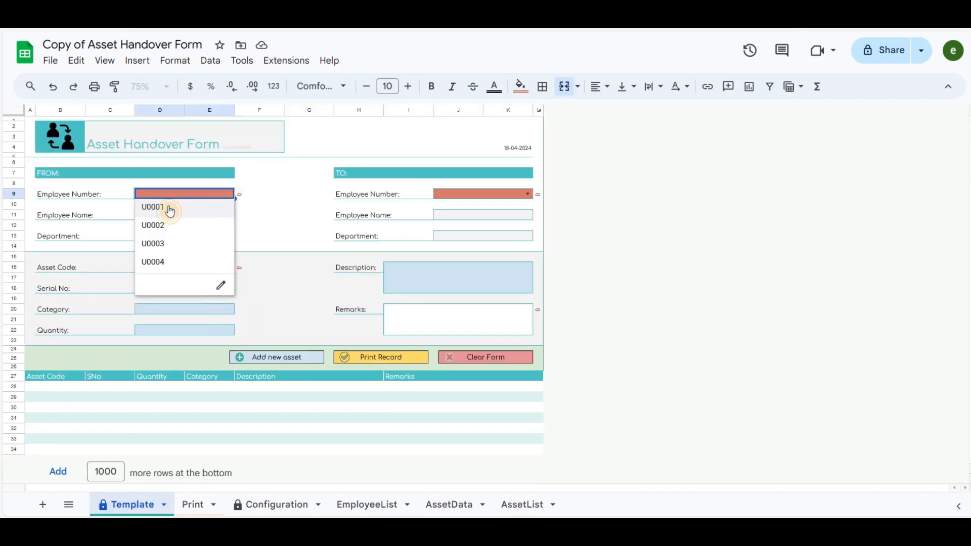
Pick sender U0001 and add assets AC0006 mobile phones and AC0005 printers to the form.
{"action": "left_click", "coordinate": [152, 207]}
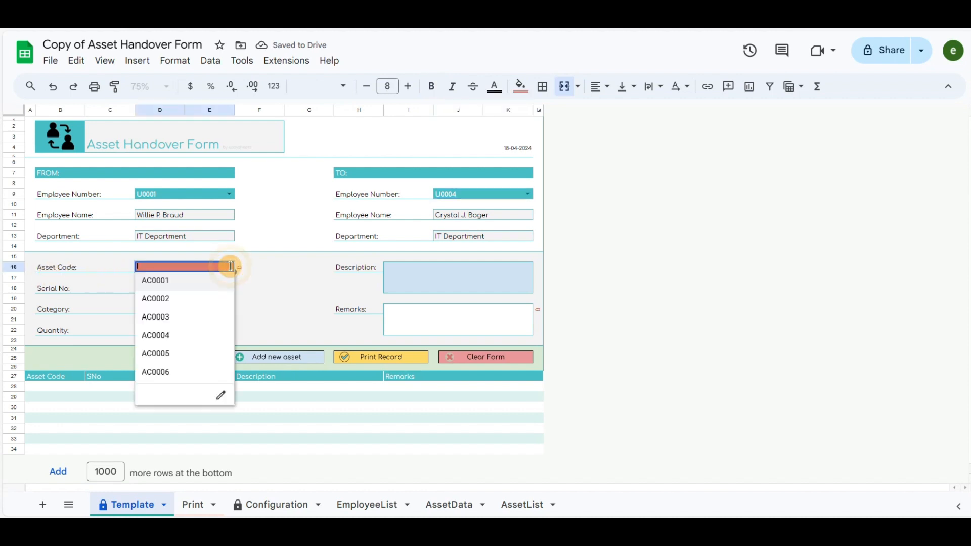
{"action": "left_click", "coordinate": [155, 372]}
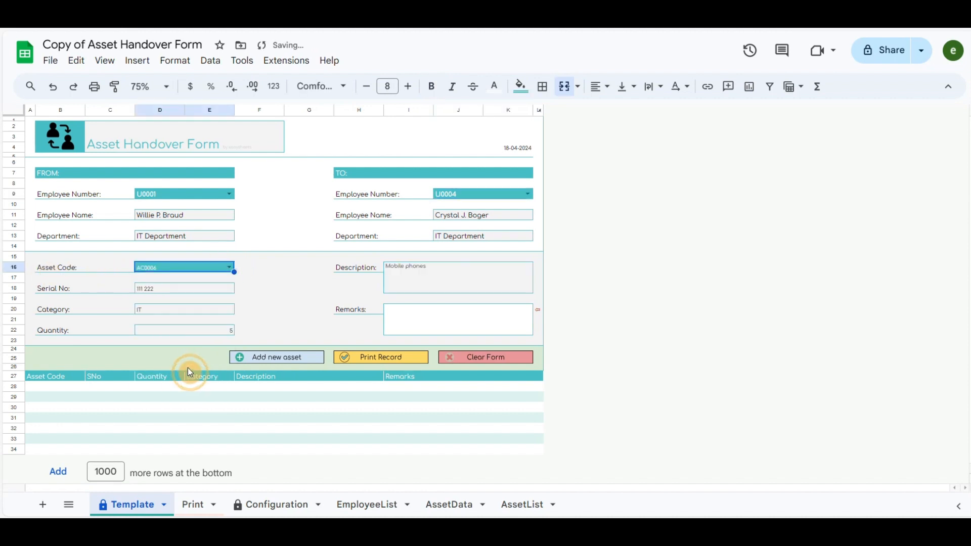
{"action": "mouse_move", "coordinate": [417, 273]}
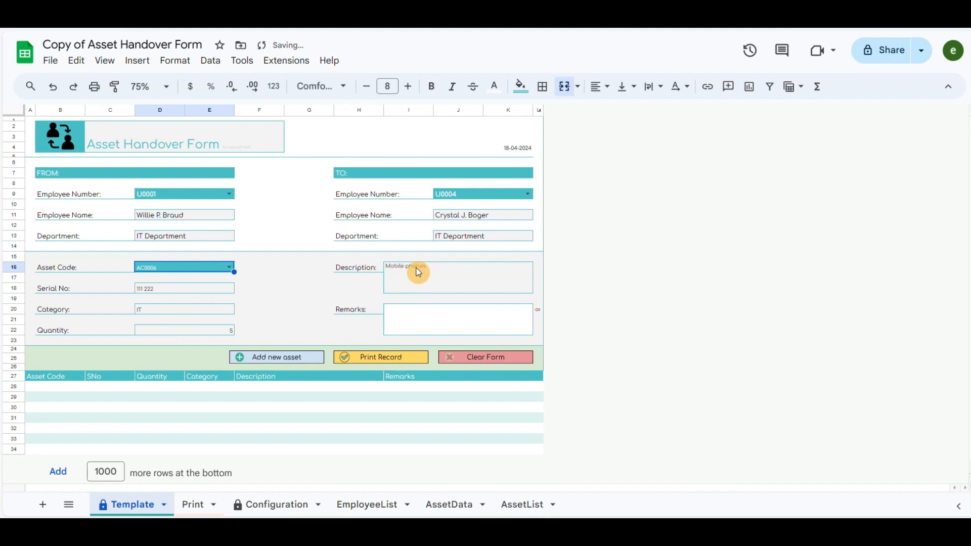
{"action": "left_click", "coordinate": [275, 357]}
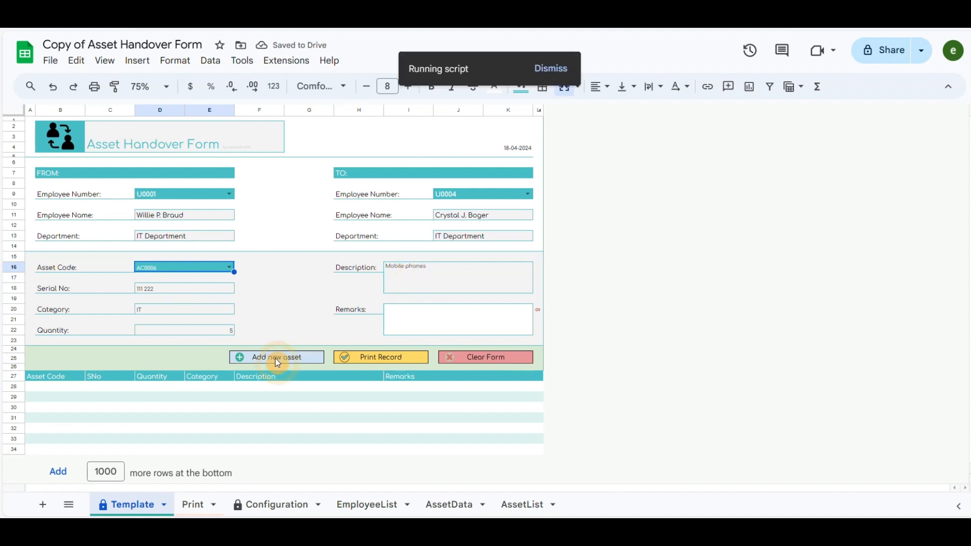
{"action": "left_click", "coordinate": [276, 357]}
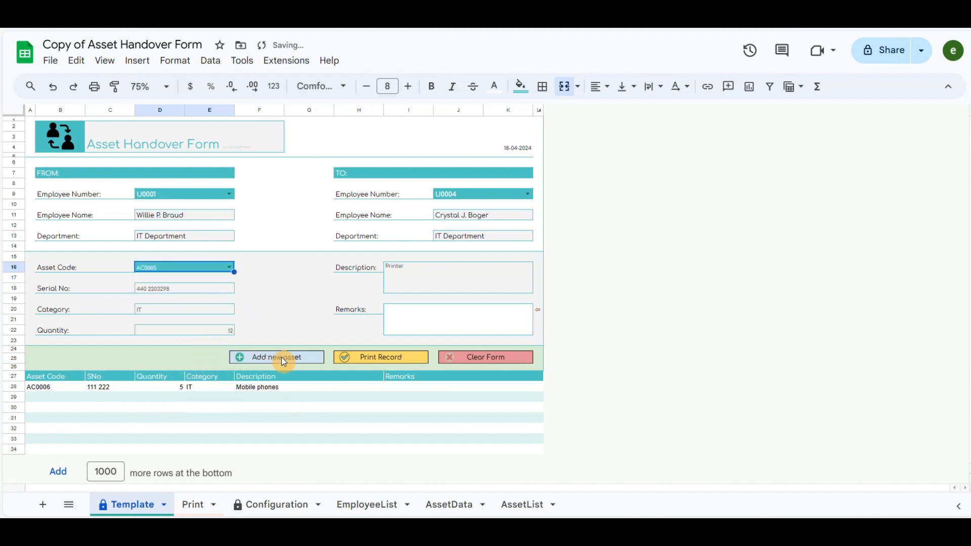
{"action": "left_click", "coordinate": [277, 357]}
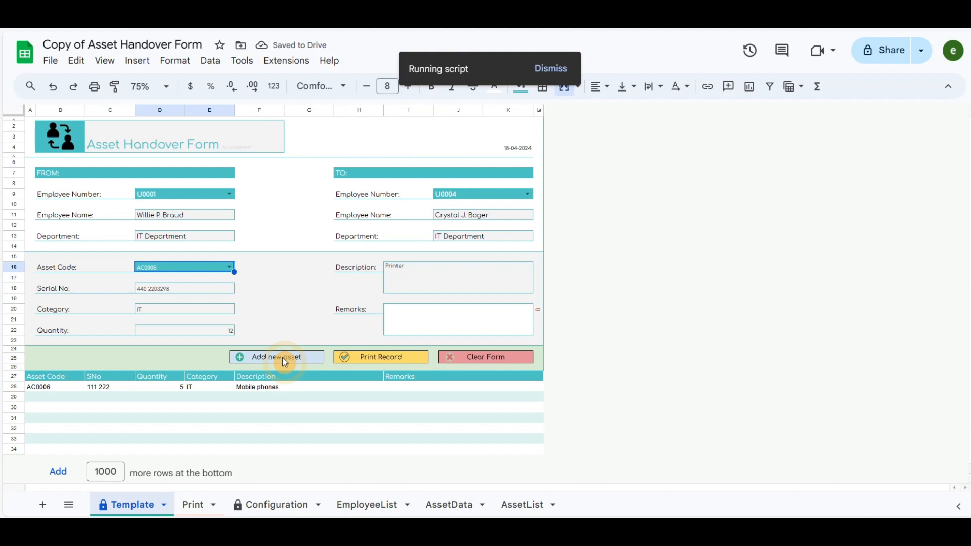
{"action": "left_click", "coordinate": [276, 356]}
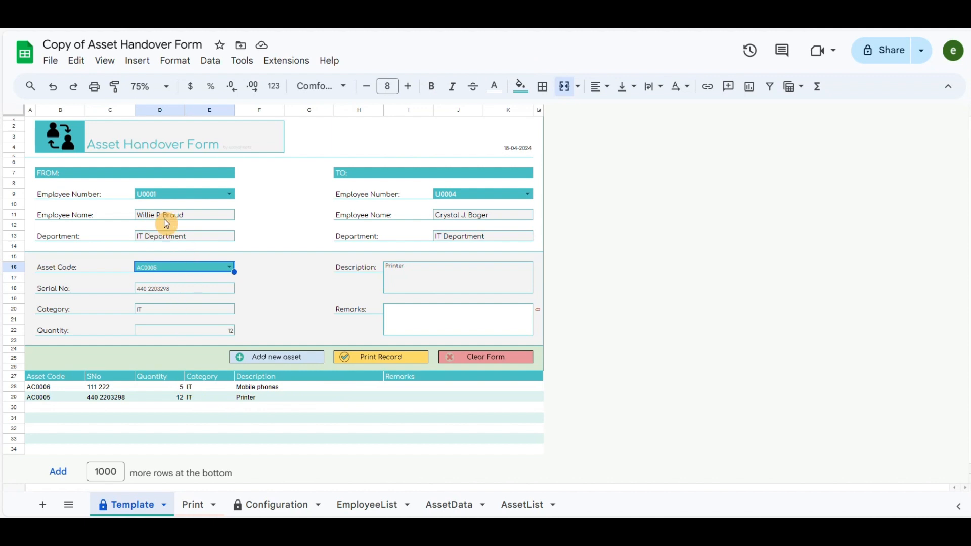
{"action": "mouse_move", "coordinate": [295, 308]}
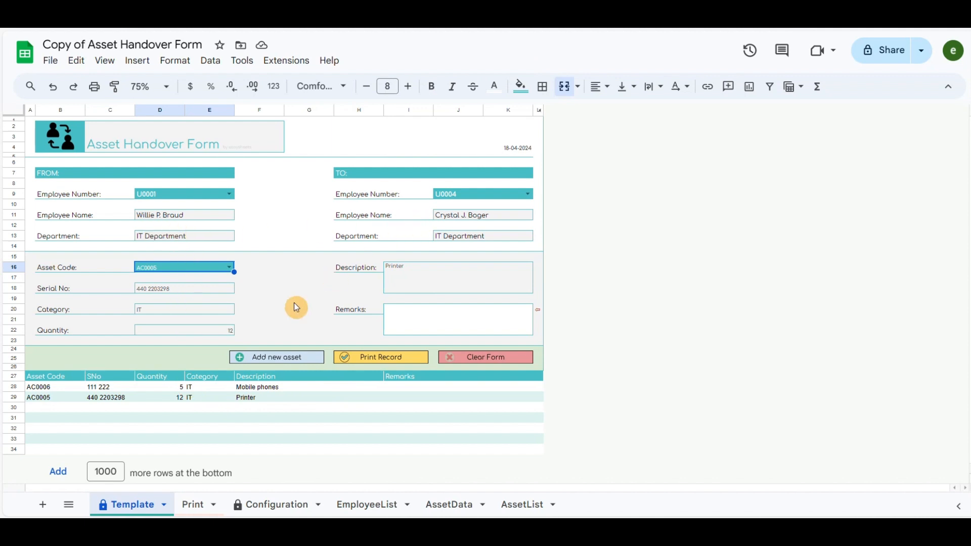
{"action": "left_click", "coordinate": [381, 357]}
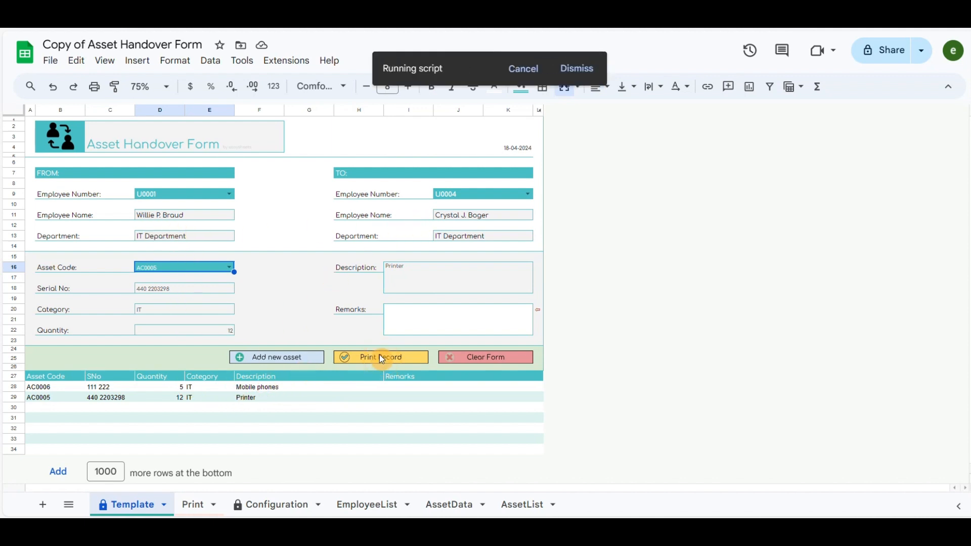
Confirm handover record 1 and preview it in portrait orientation, cancelling without printing.
{"action": "left_click", "coordinate": [381, 357]}
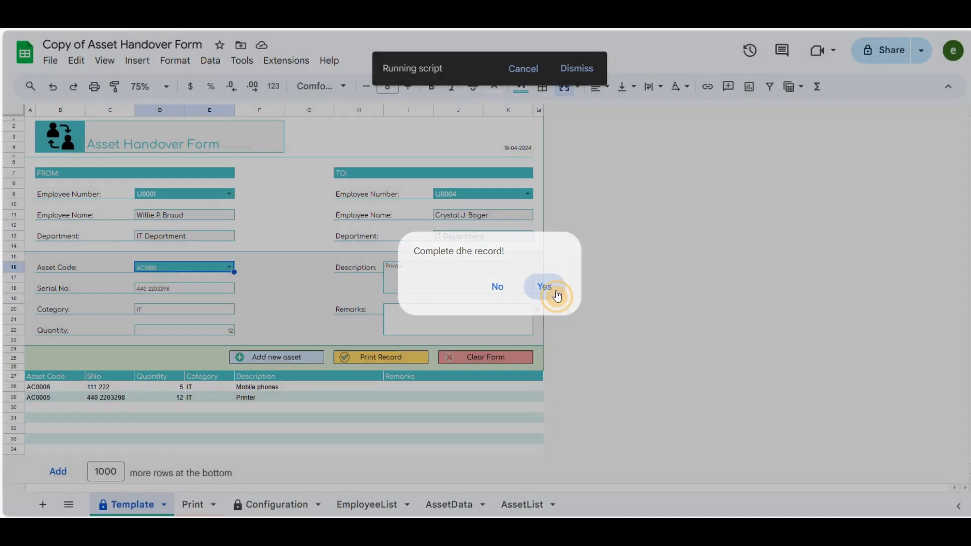
{"action": "left_click", "coordinate": [544, 286]}
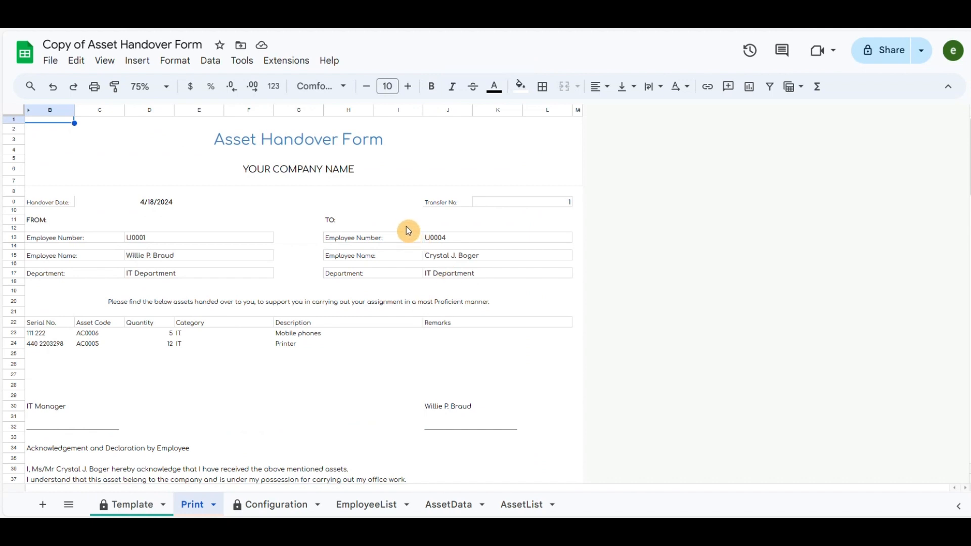
{"action": "scroll", "scroll_direction": "down", "scroll_amount": 3}
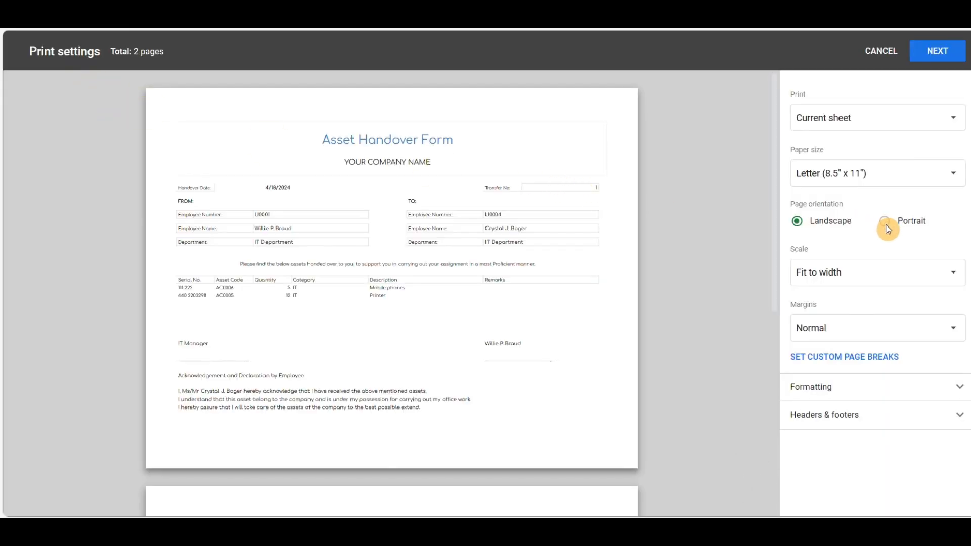
{"action": "left_click", "coordinate": [885, 221]}
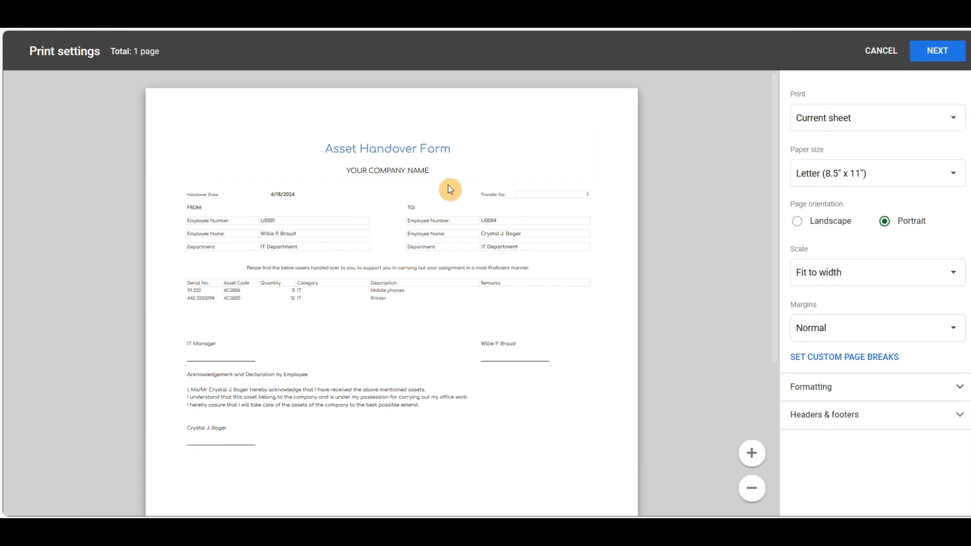
{"action": "scroll", "scroll_direction": "down", "scroll_amount": 3}
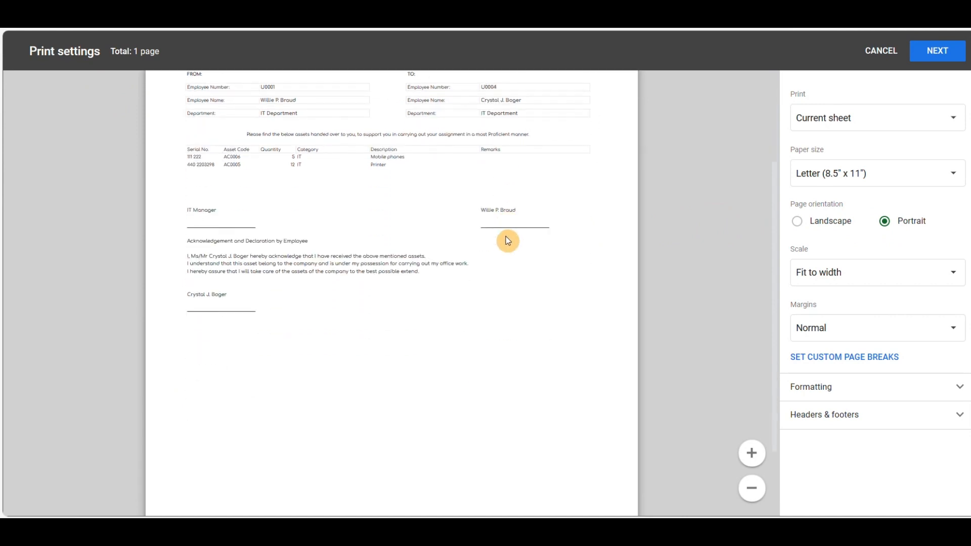
{"action": "left_click", "coordinate": [880, 51]}
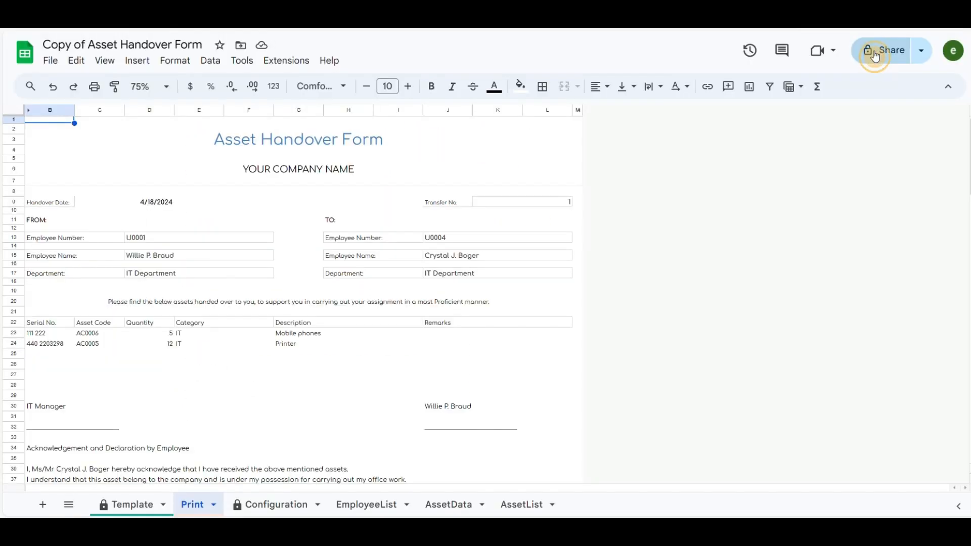
Clear the form and add assets AC0001 Keyboard through AC0006 mobile phones for sender U0002.
{"action": "left_click", "coordinate": [131, 504]}
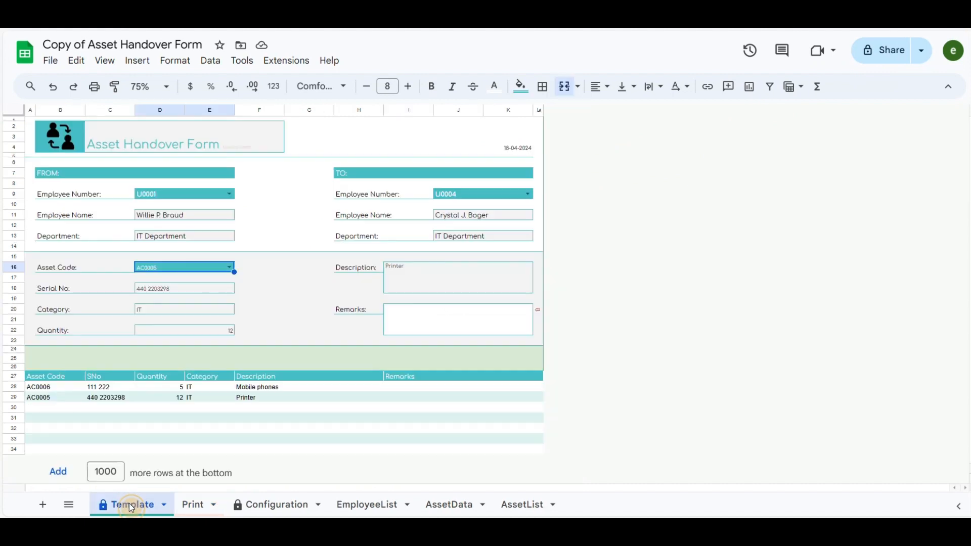
{"action": "left_click", "coordinate": [485, 357]}
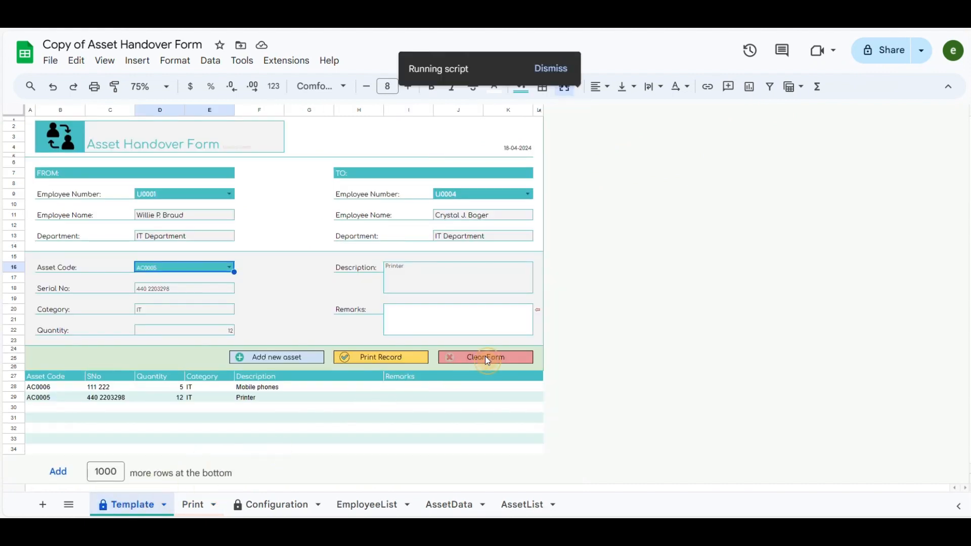
{"action": "left_click", "coordinate": [485, 356]}
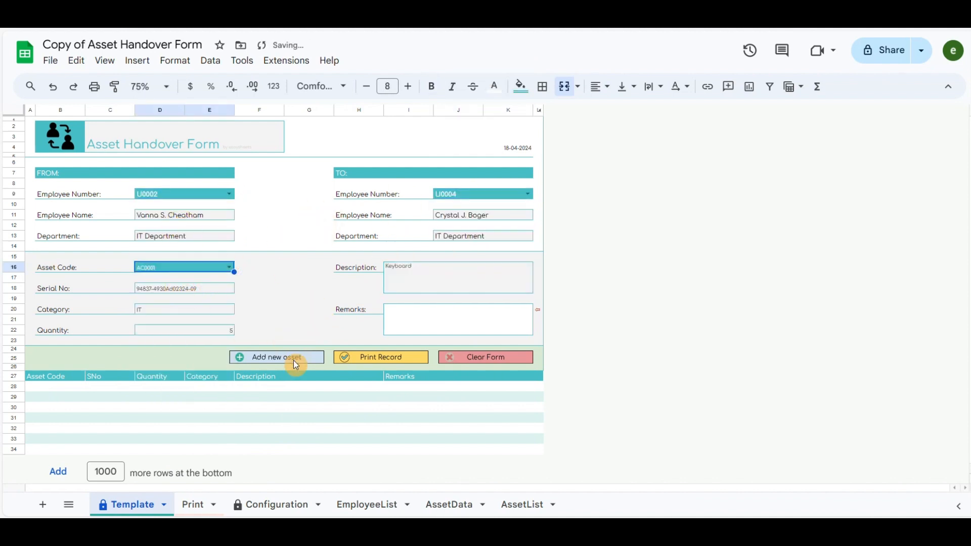
{"action": "left_click", "coordinate": [276, 358]}
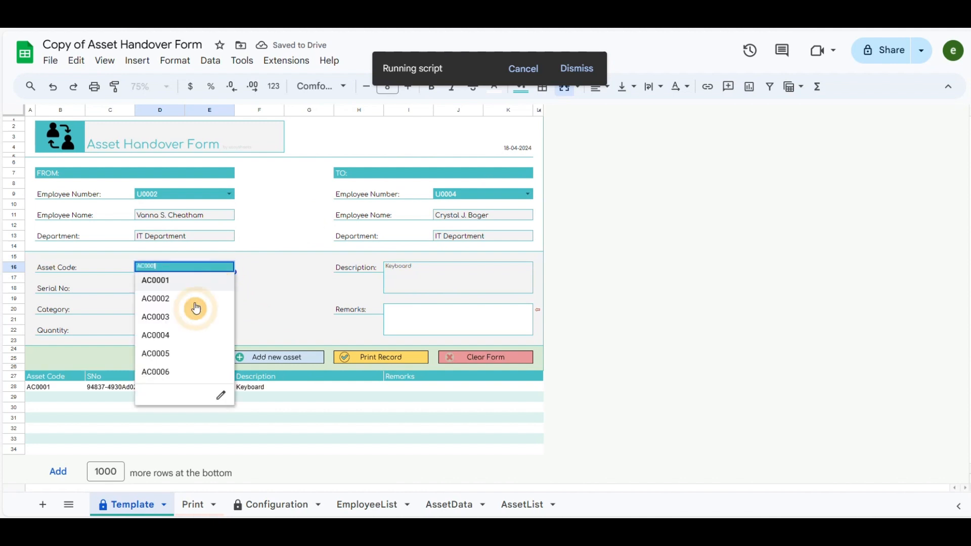
{"action": "left_click", "coordinate": [156, 298]}
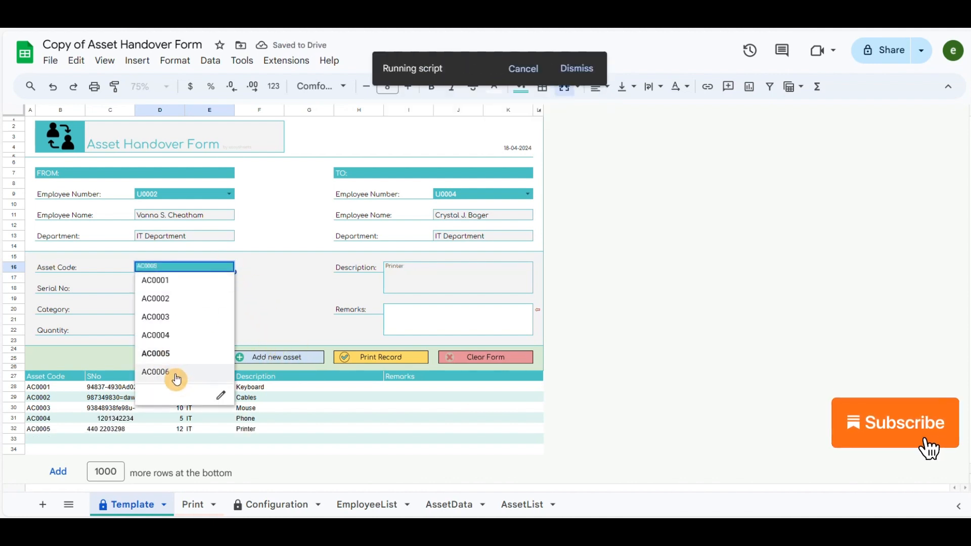
{"action": "left_click", "coordinate": [155, 372]}
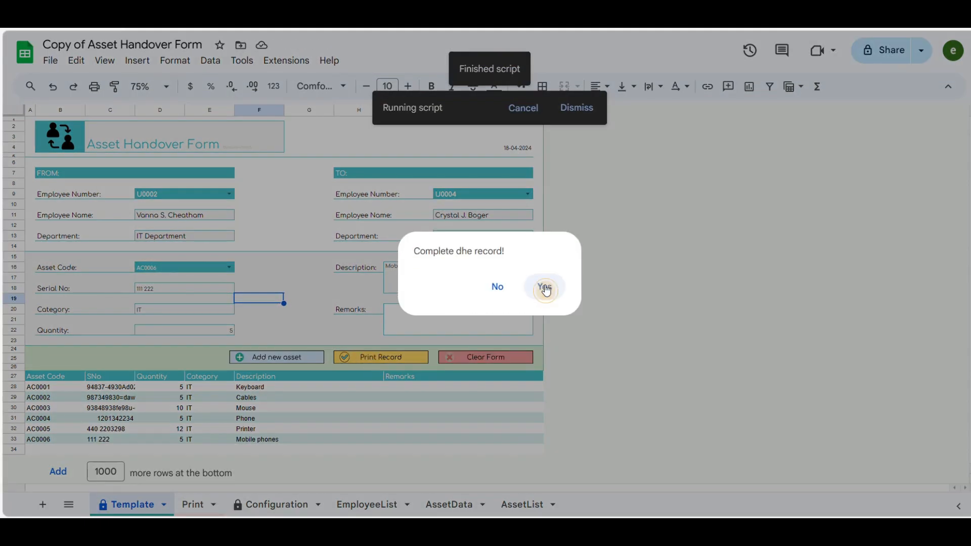
Confirm handover record 2, then check the Configuration, AssetList and AssetData sheets.
{"action": "left_click", "coordinate": [544, 288]}
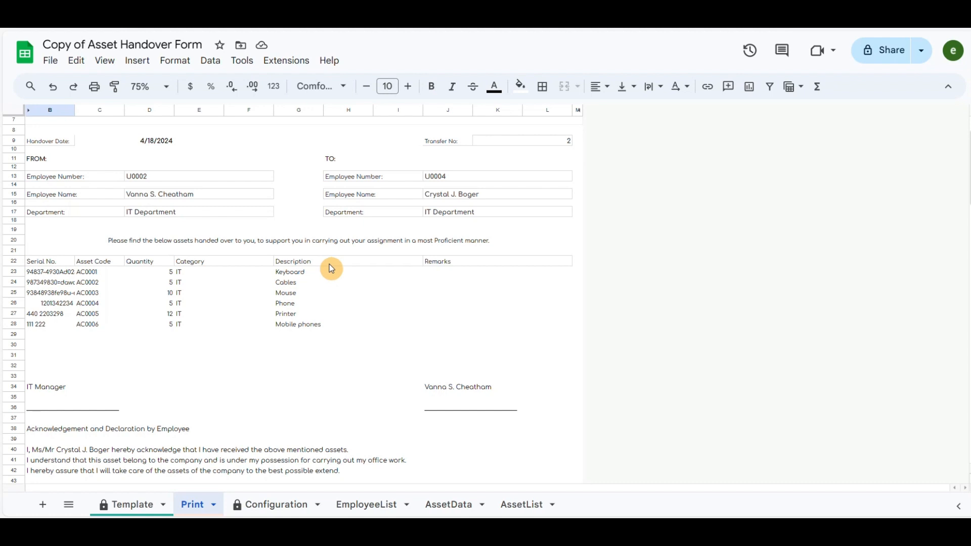
{"action": "scroll", "scroll_direction": "down", "scroll_amount": 3}
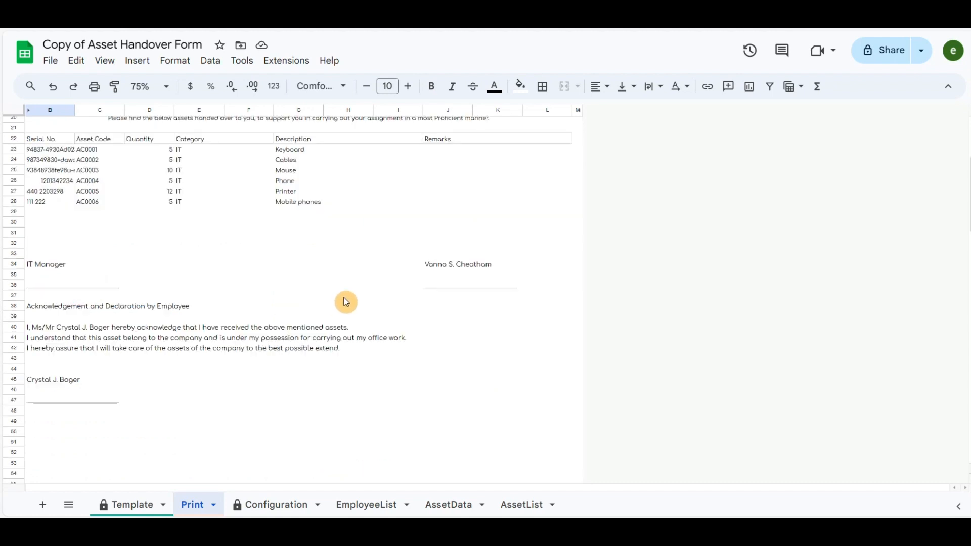
{"action": "left_click", "coordinate": [277, 504]}
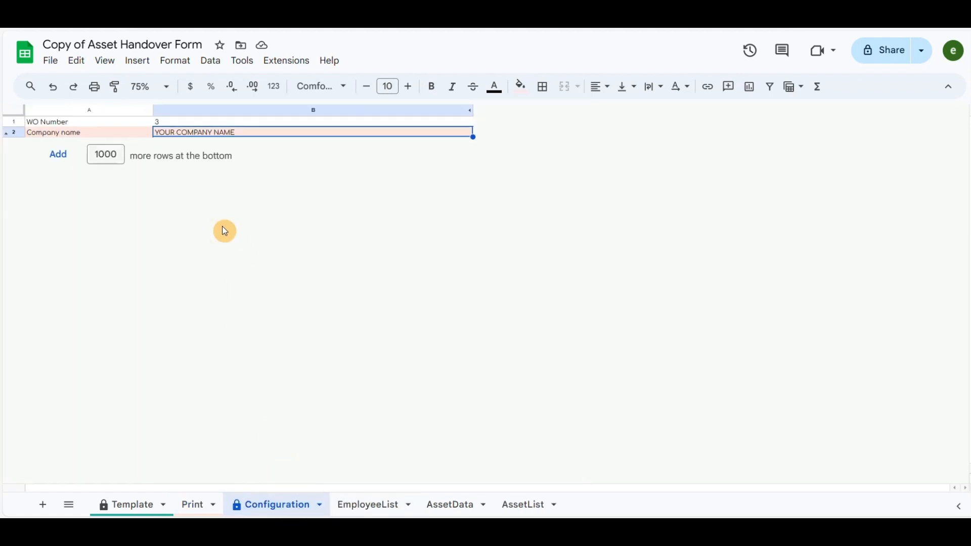
{"action": "mouse_move", "coordinate": [343, 370]}
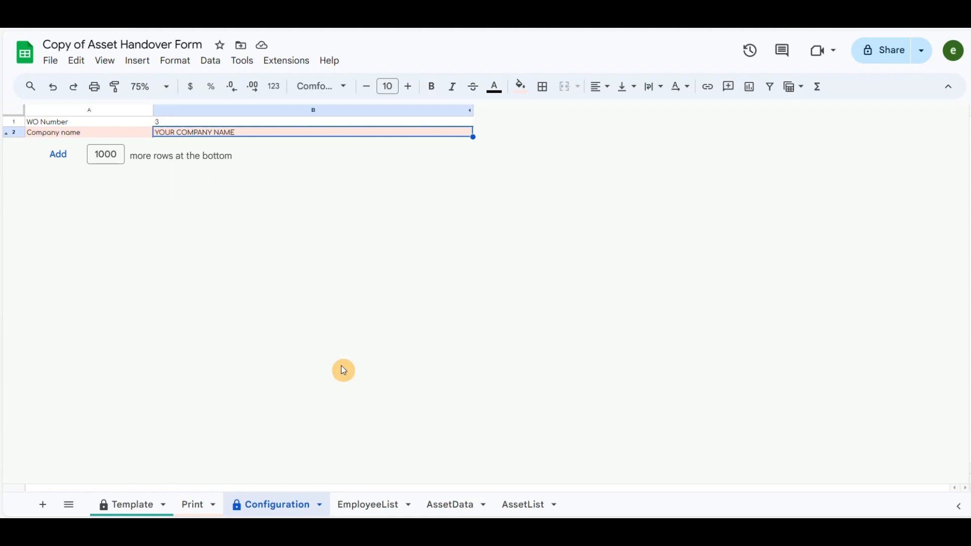
{"action": "left_click", "coordinate": [522, 504]}
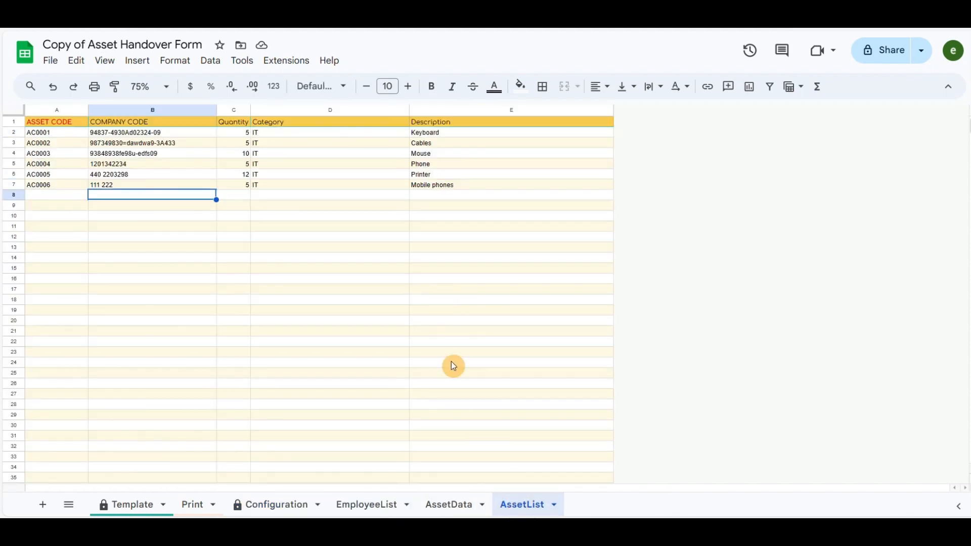
{"action": "left_click", "coordinate": [448, 504]}
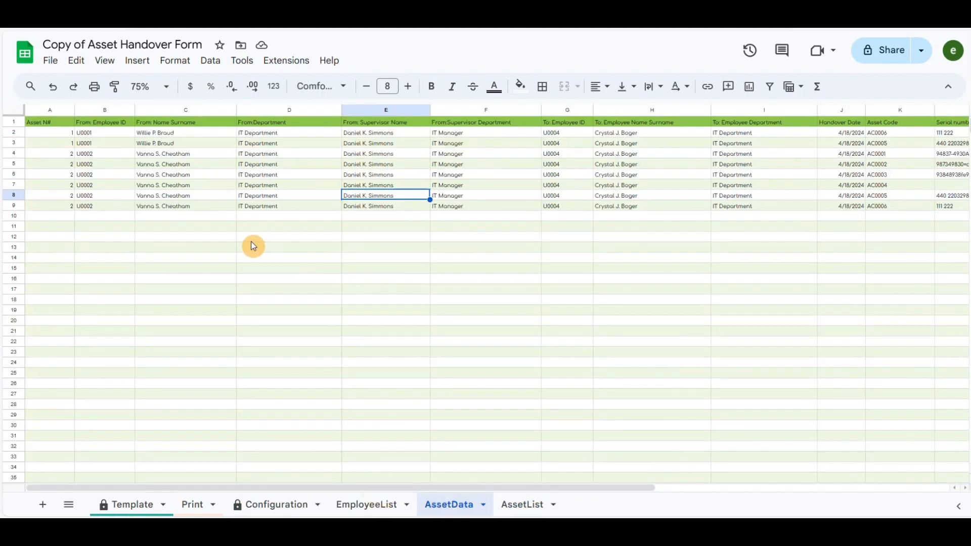